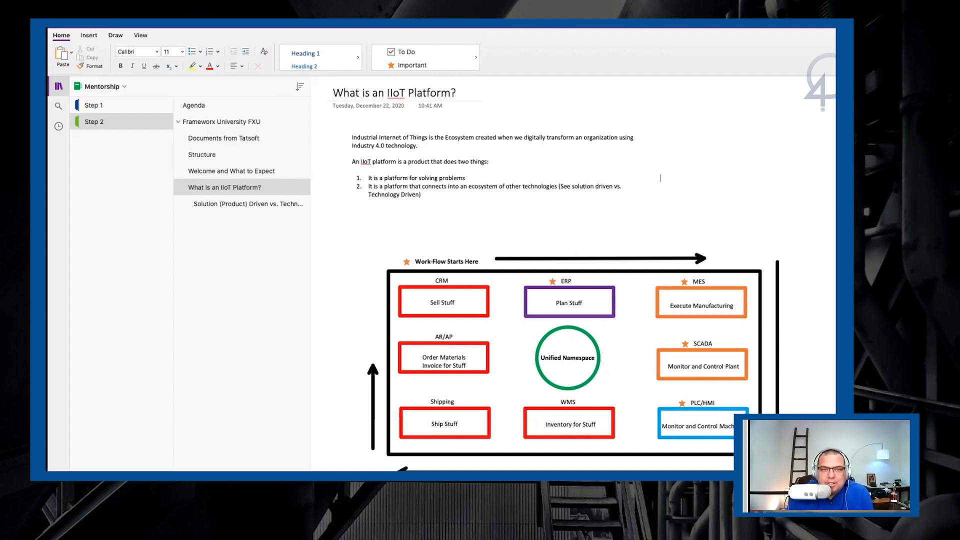
# Select the second numbered point and scroll past the workflow diagram to the integrated-business list.
pyautogui.click(444, 142)
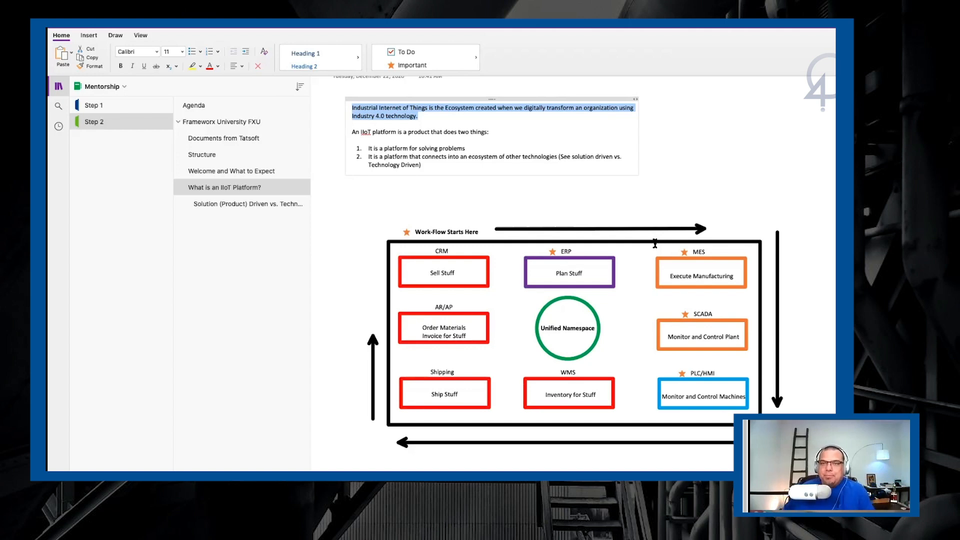
pyautogui.moveTo(632, 331)
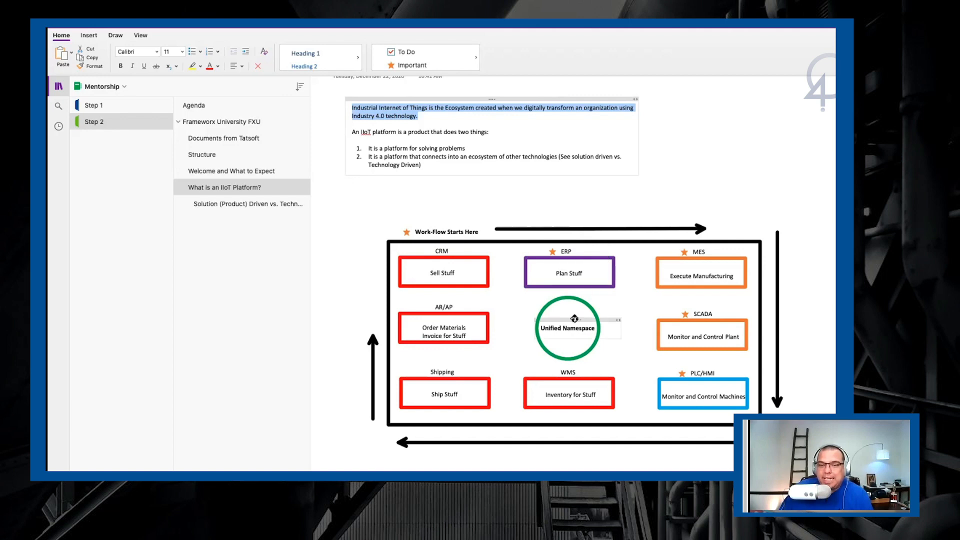
pyautogui.moveTo(497, 289)
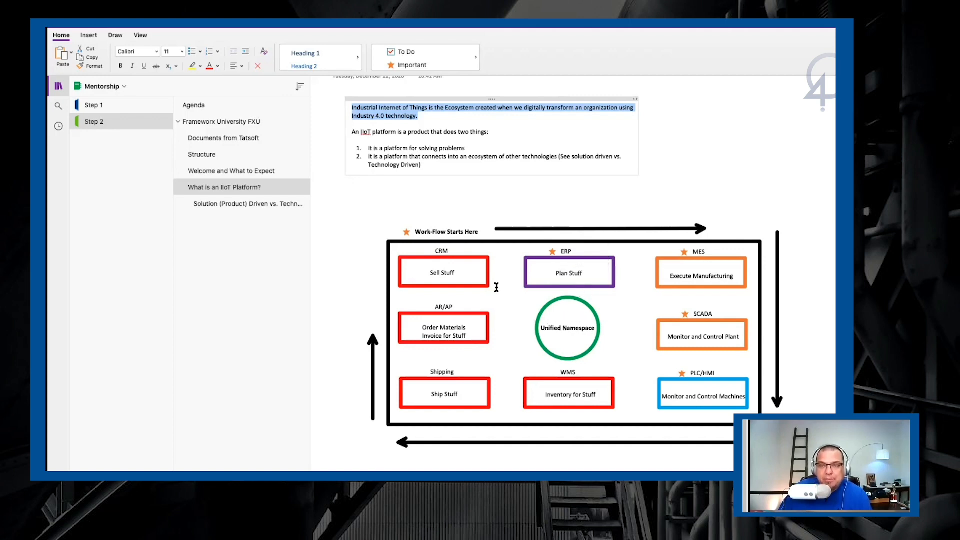
pyautogui.click(444, 272)
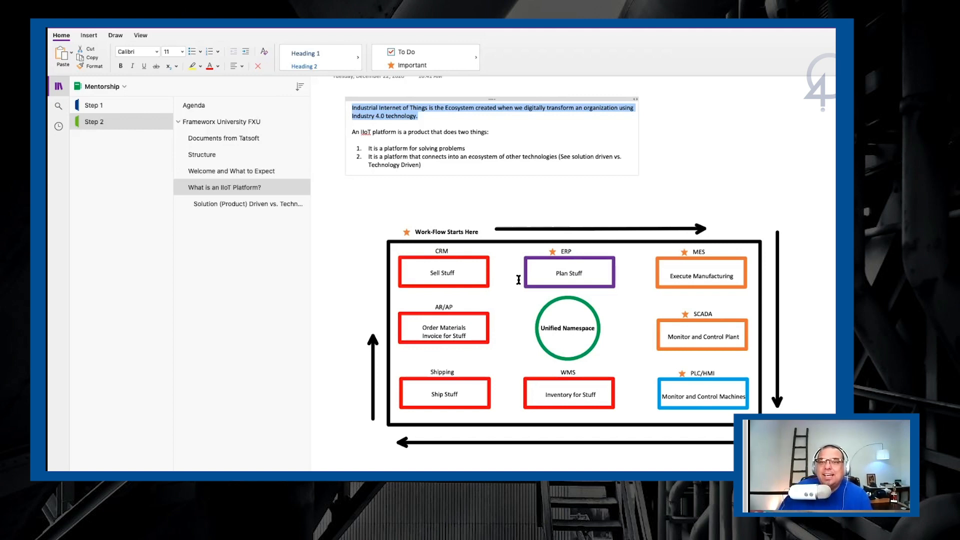
pyautogui.scroll(-3)
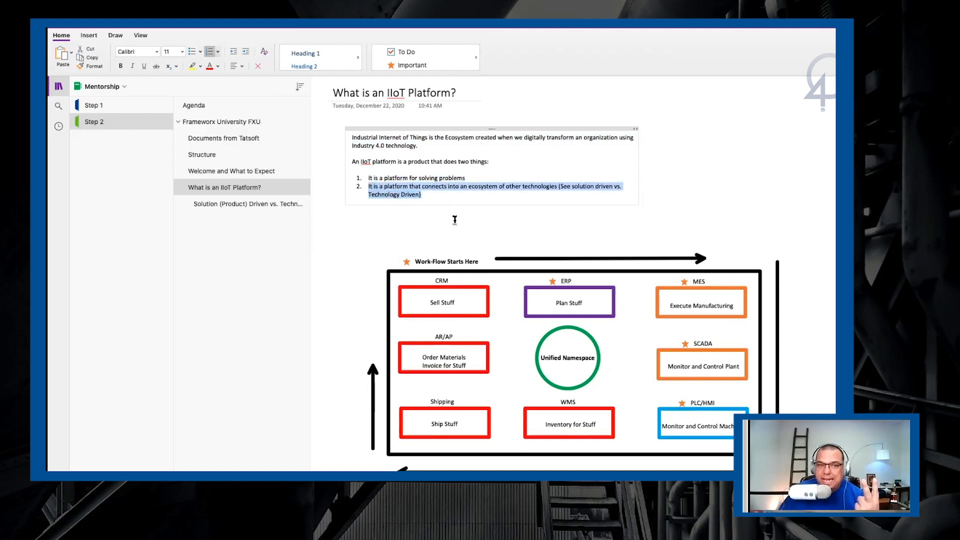
pyautogui.moveTo(450, 199)
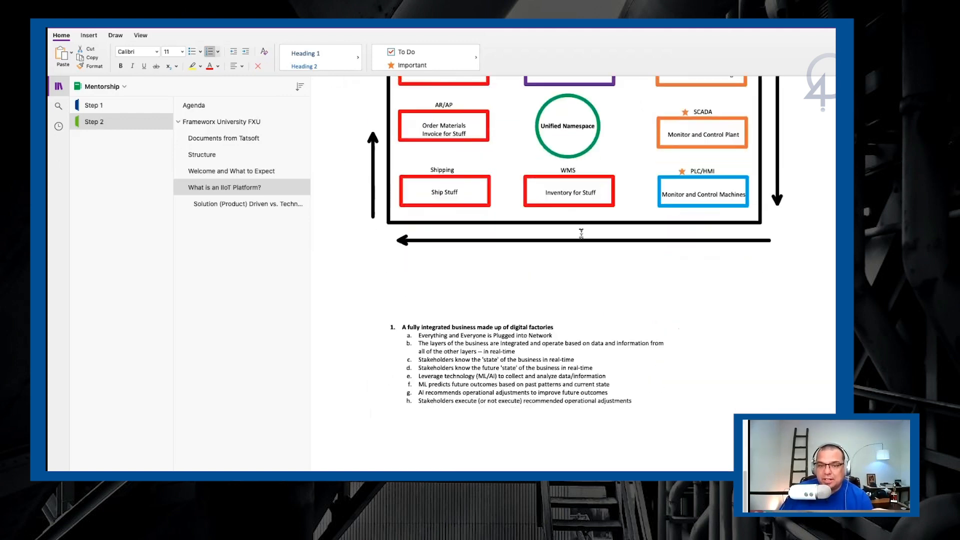
pyautogui.scroll(-3)
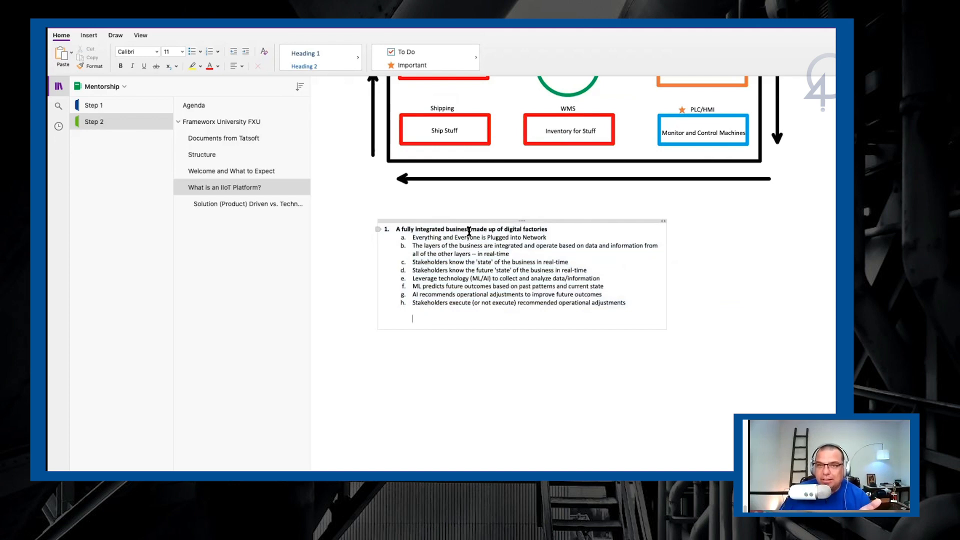
pyautogui.moveTo(447, 222)
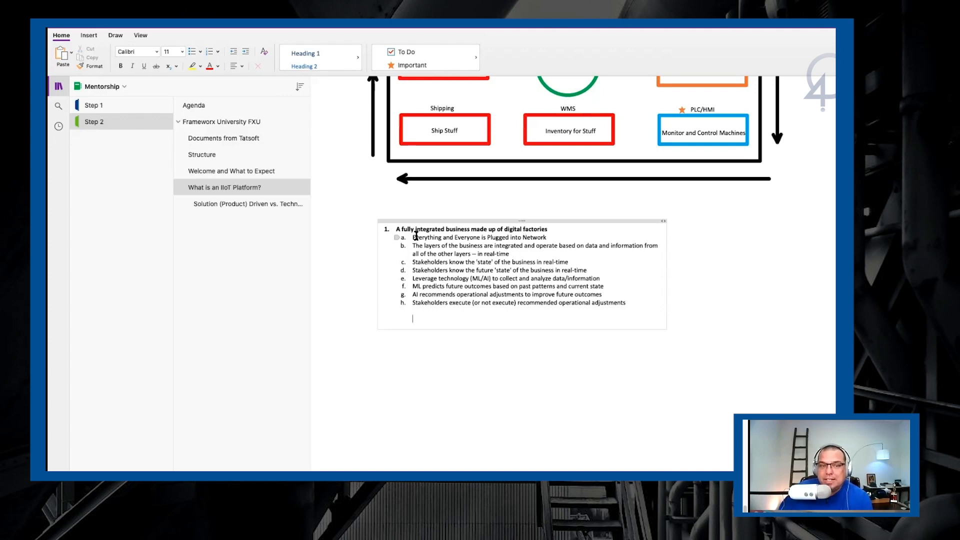
pyautogui.moveTo(414, 238); pyautogui.dragTo(627, 303)
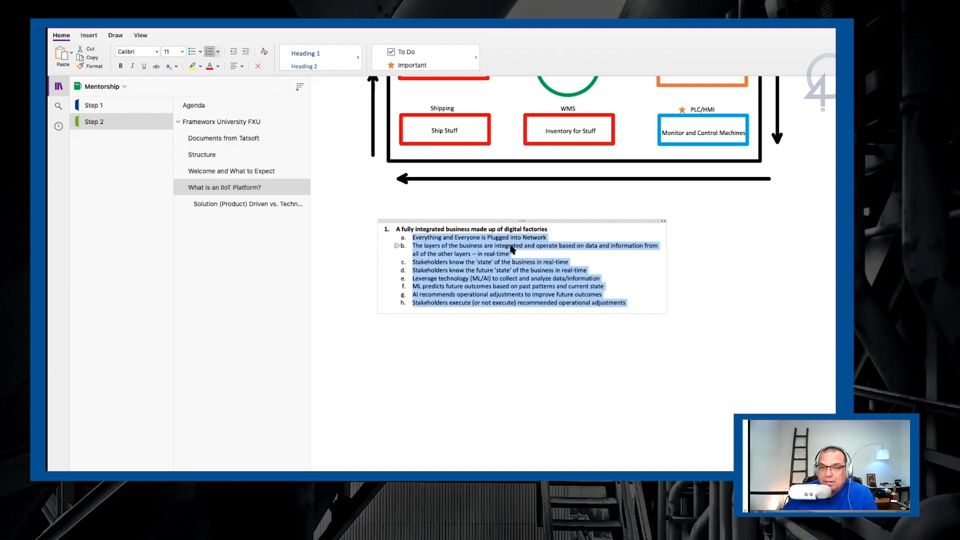
pyautogui.moveTo(569, 249)
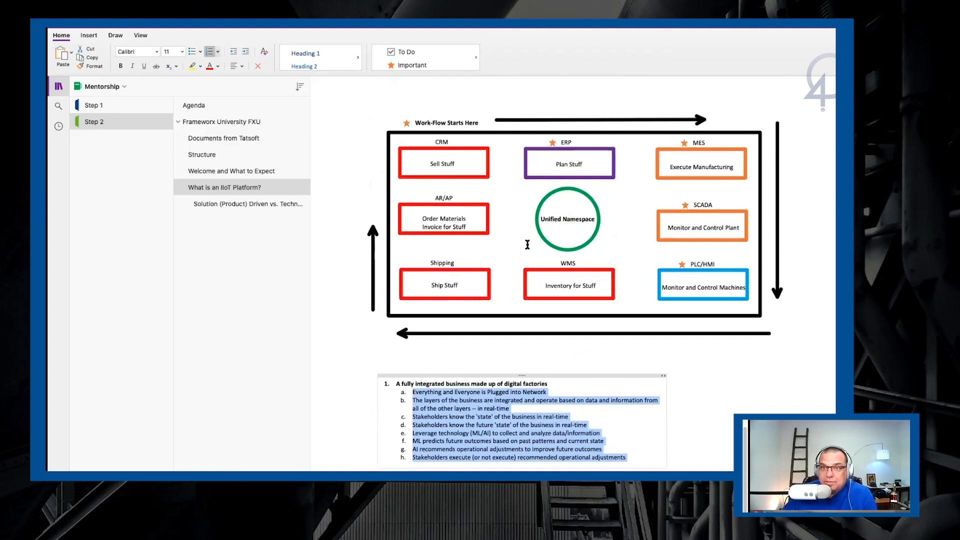
# Navigate to the 'Solution (Product) Driven vs. Technology Driven' page from the page list.
pyautogui.scroll(-3)
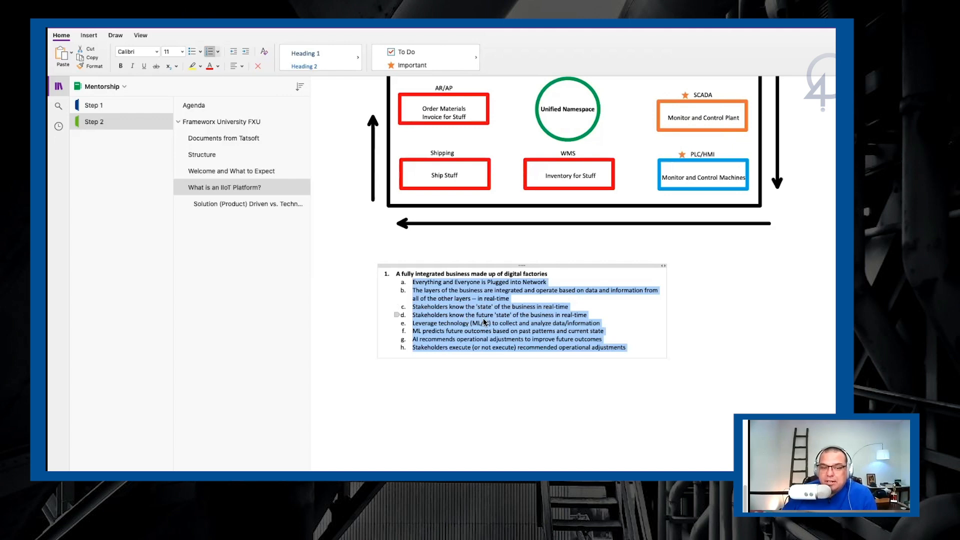
pyautogui.moveTo(517, 323)
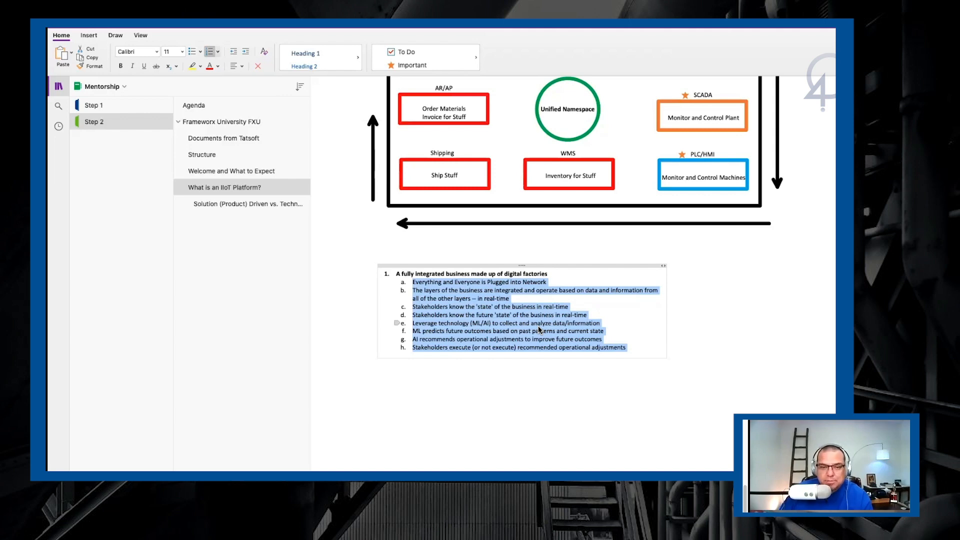
pyautogui.moveTo(525, 335)
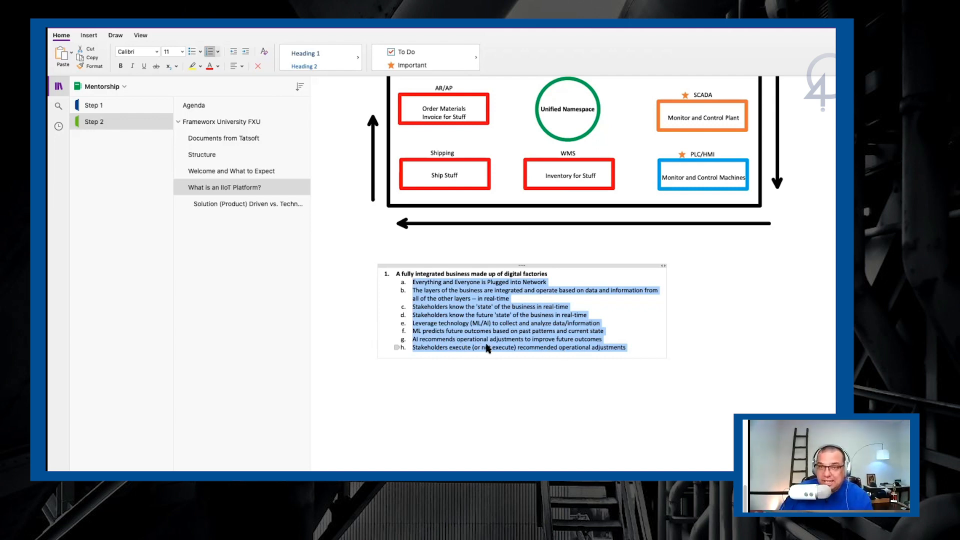
pyautogui.click(248, 204)
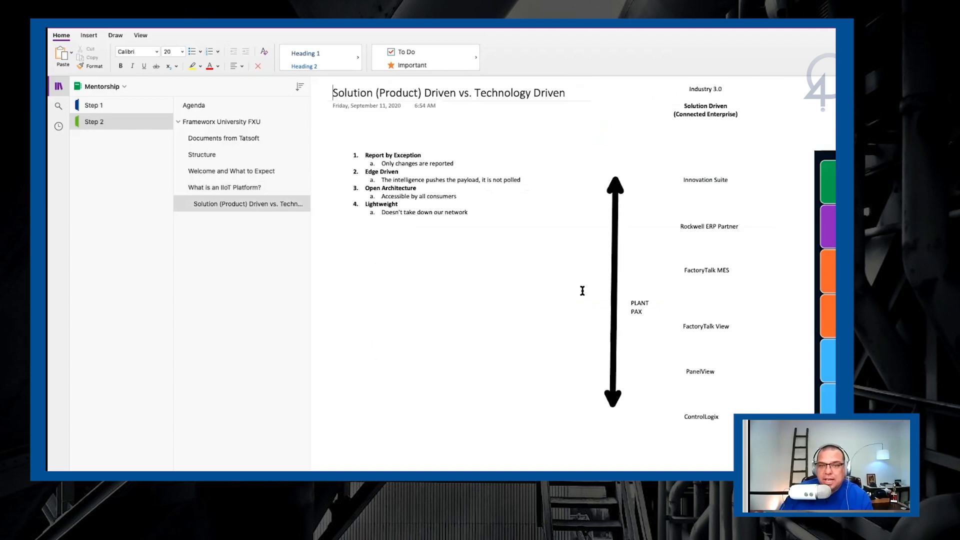